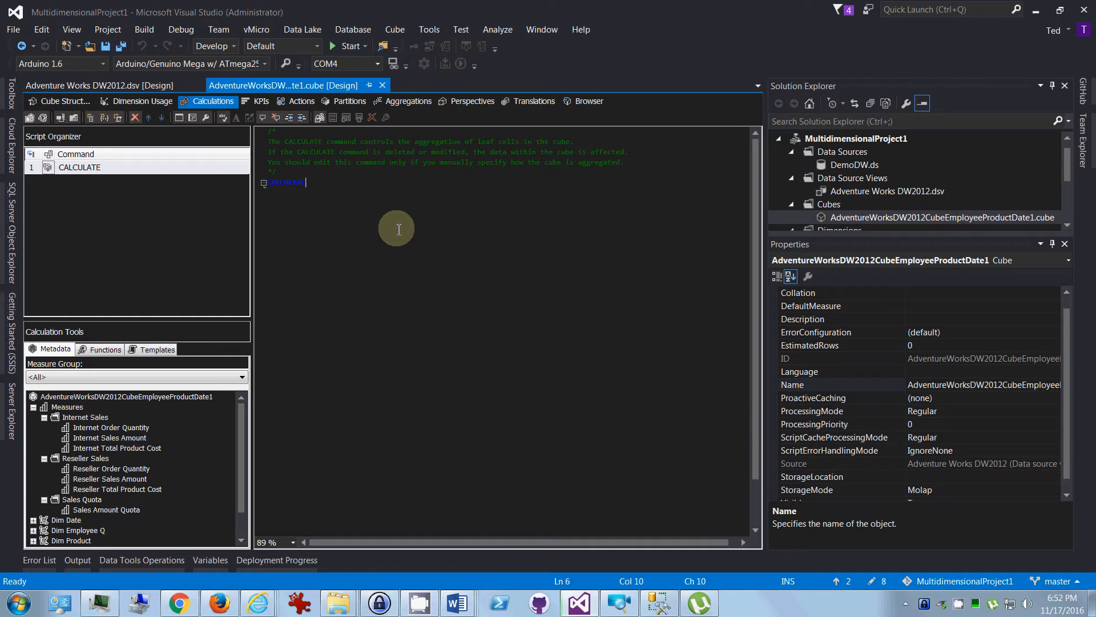
mouse_move(314, 217)
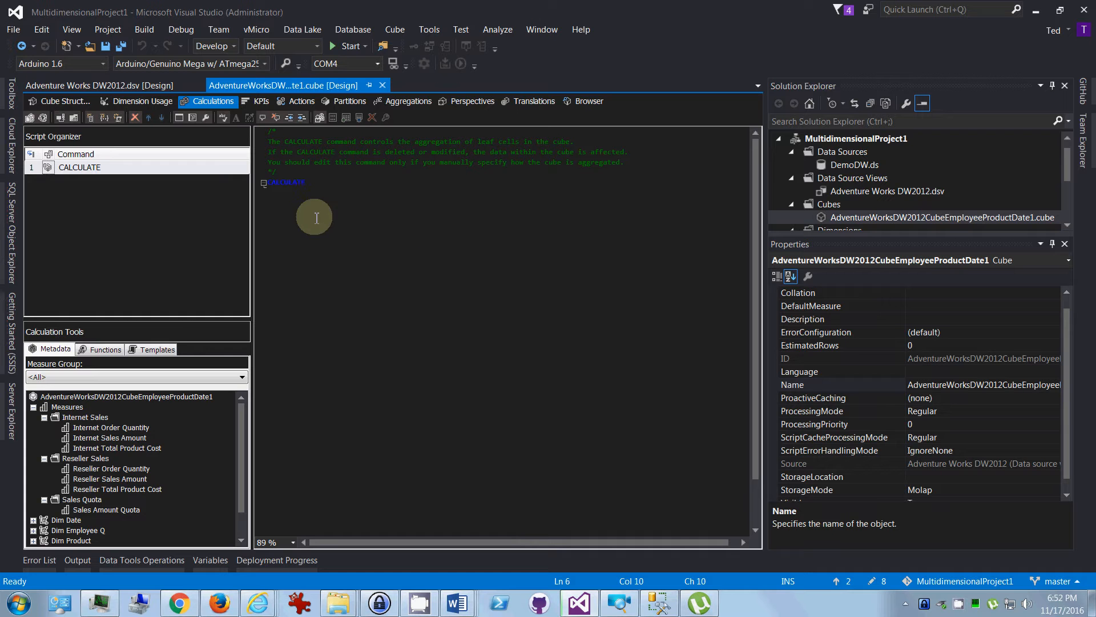
mouse_move(136, 210)
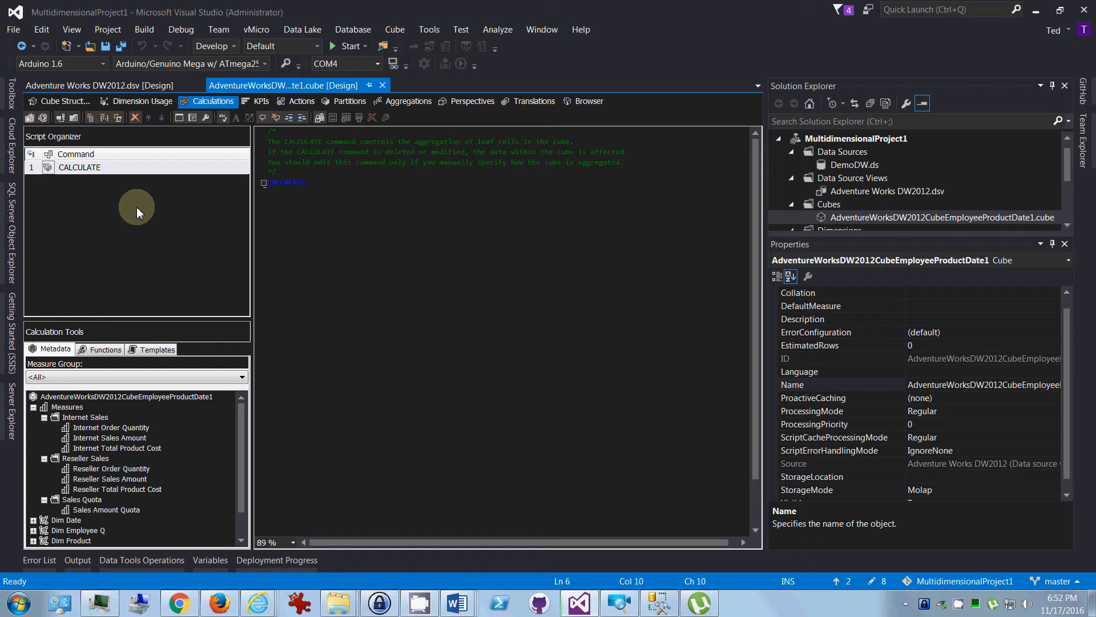
left_click(304, 181)
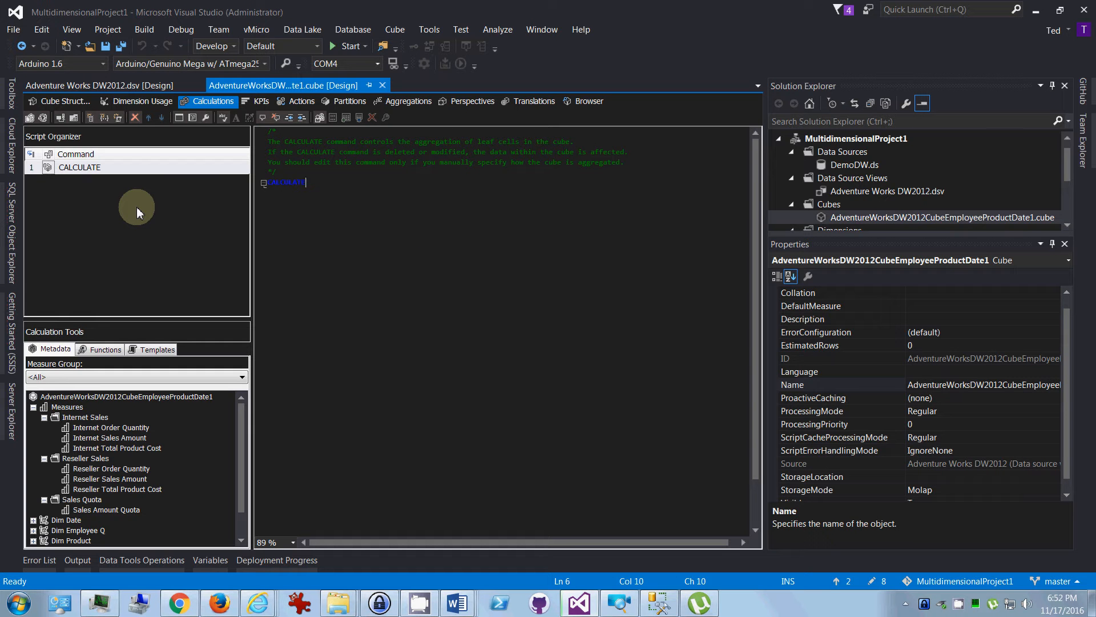
mouse_move(168, 470)
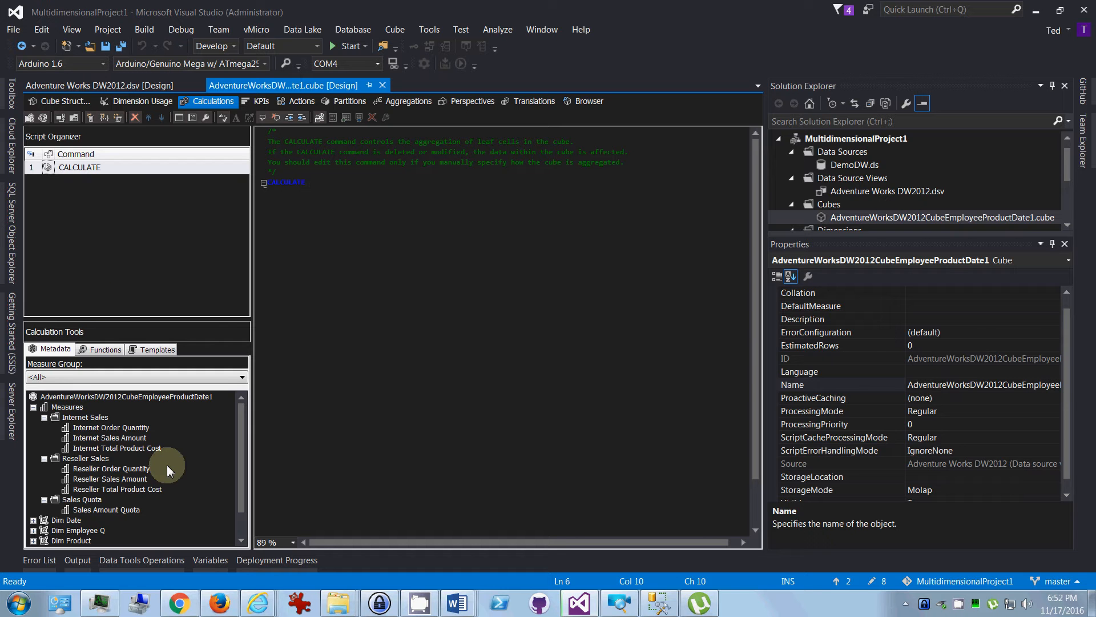
left_click(110, 437)
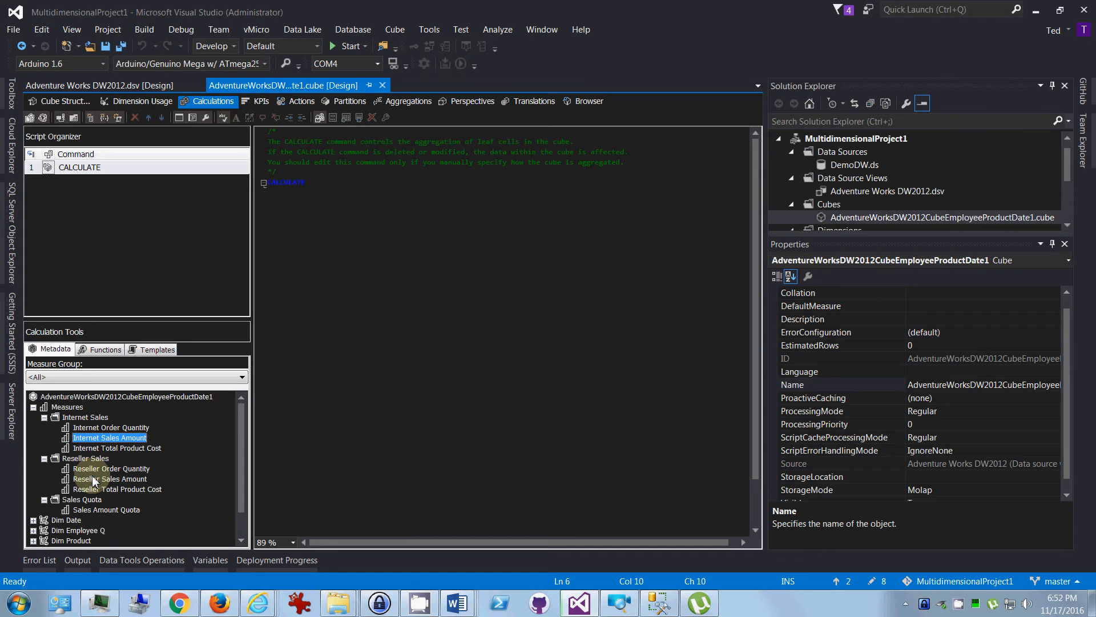
left_click(110, 479)
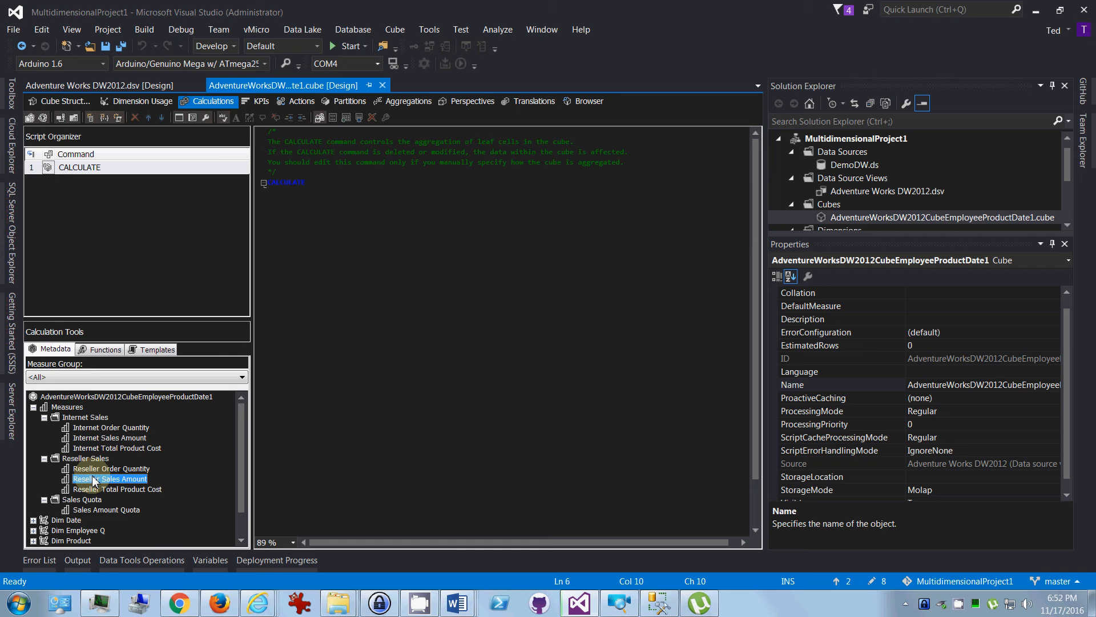
left_click(64, 100)
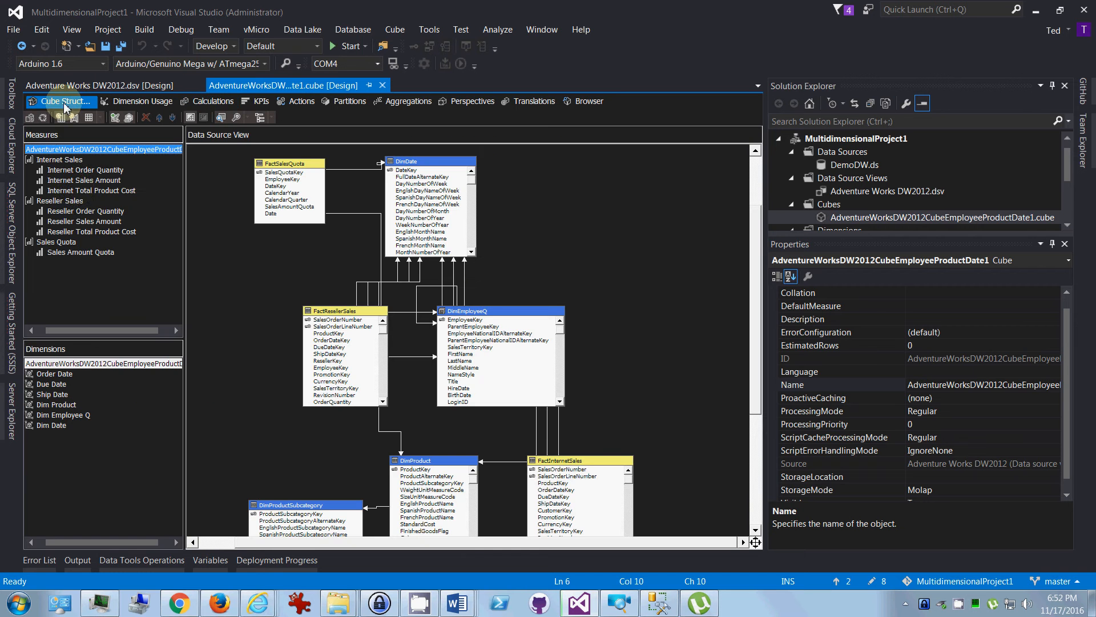
left_click(92, 232)
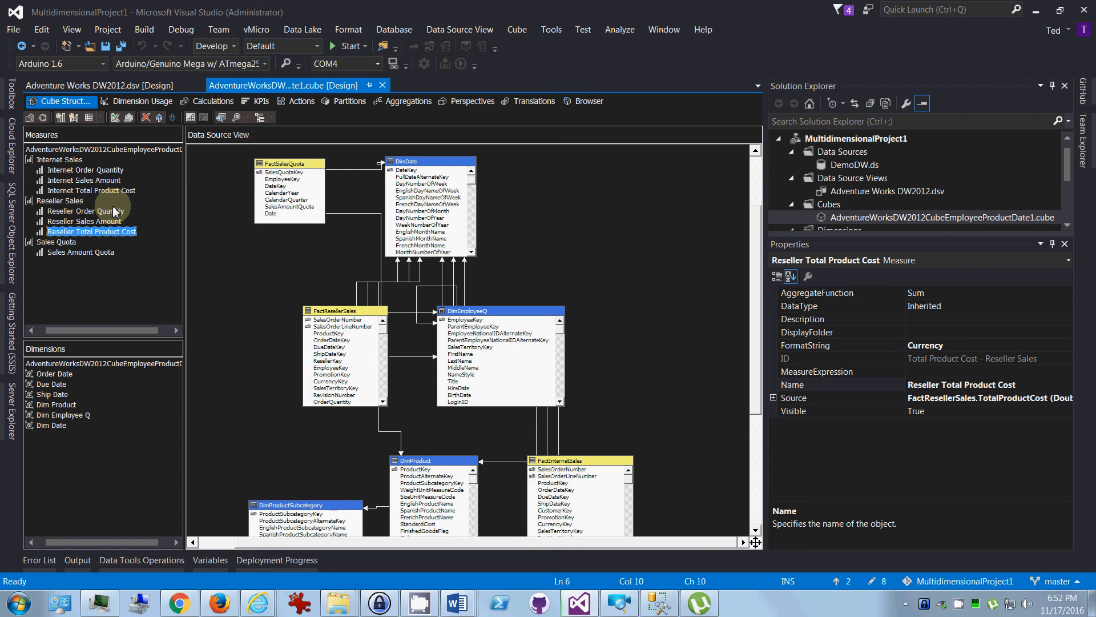
left_click(212, 100)
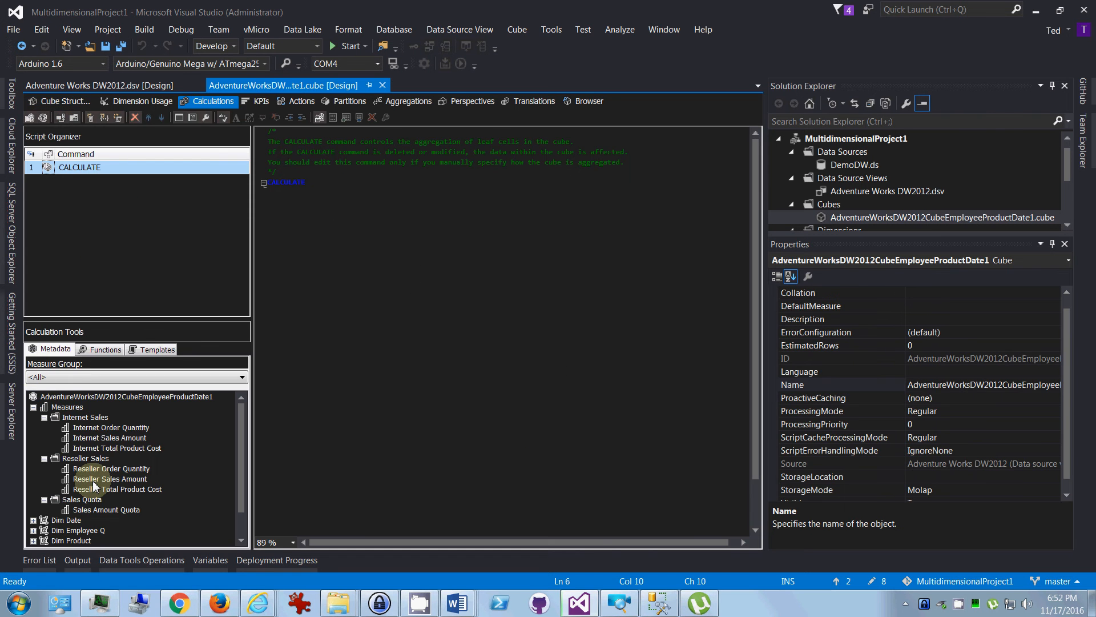
mouse_move(61, 116)
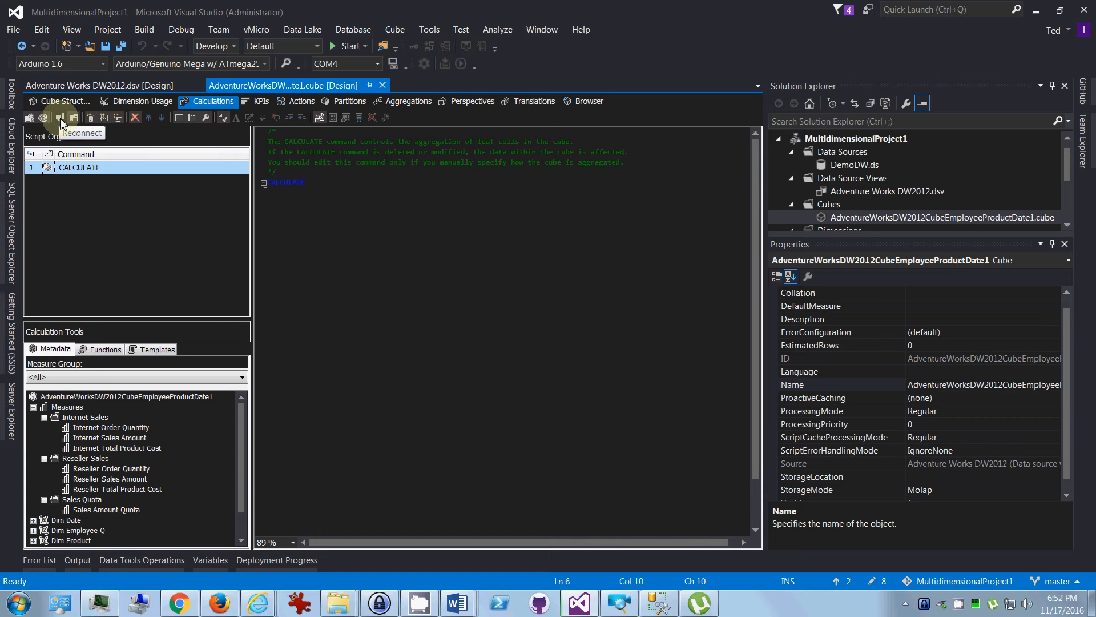
mouse_move(320, 317)
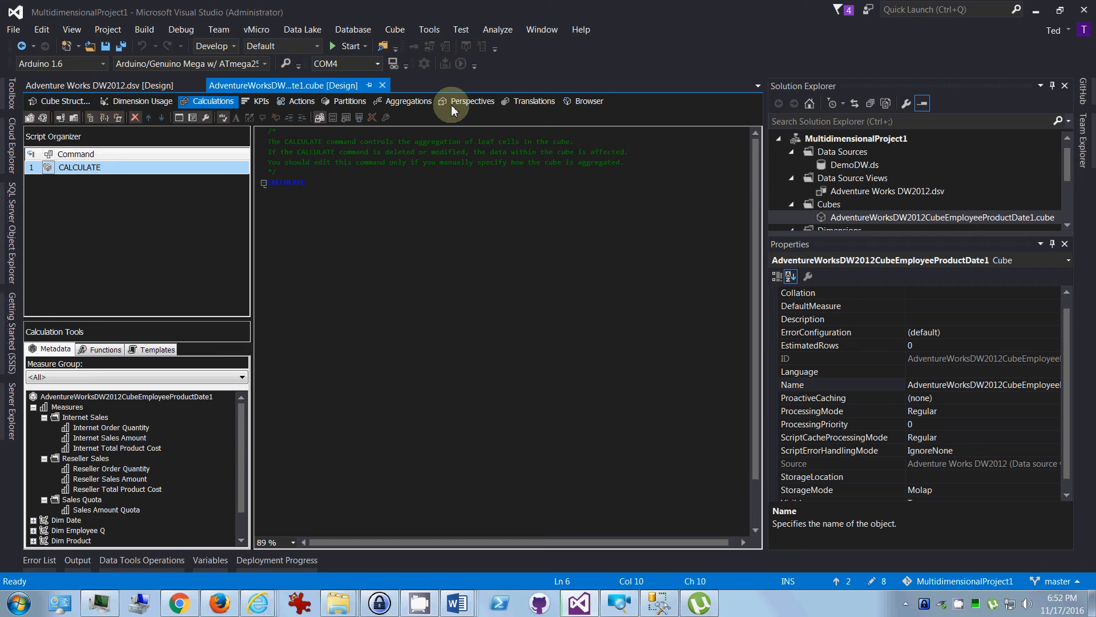
mouse_move(49, 125)
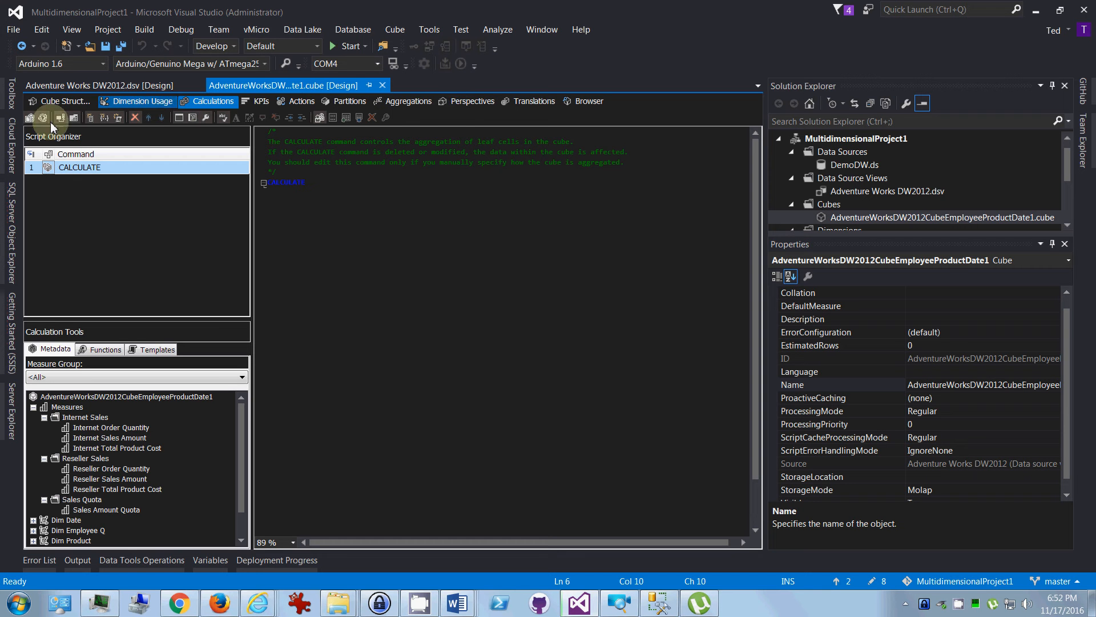
mouse_move(54, 117)
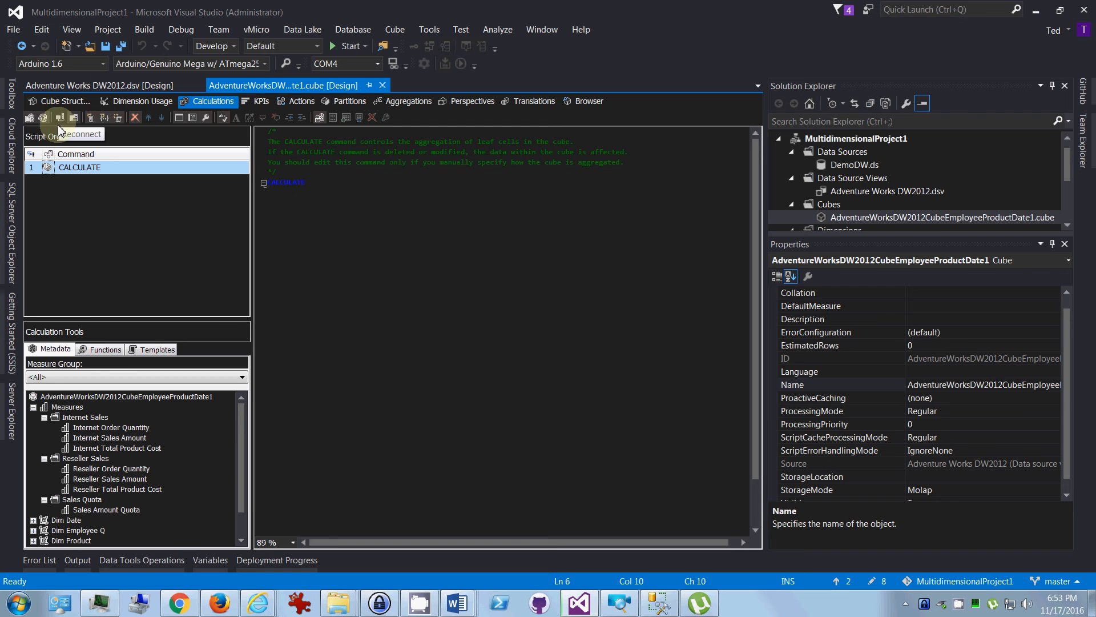
mouse_move(42, 116)
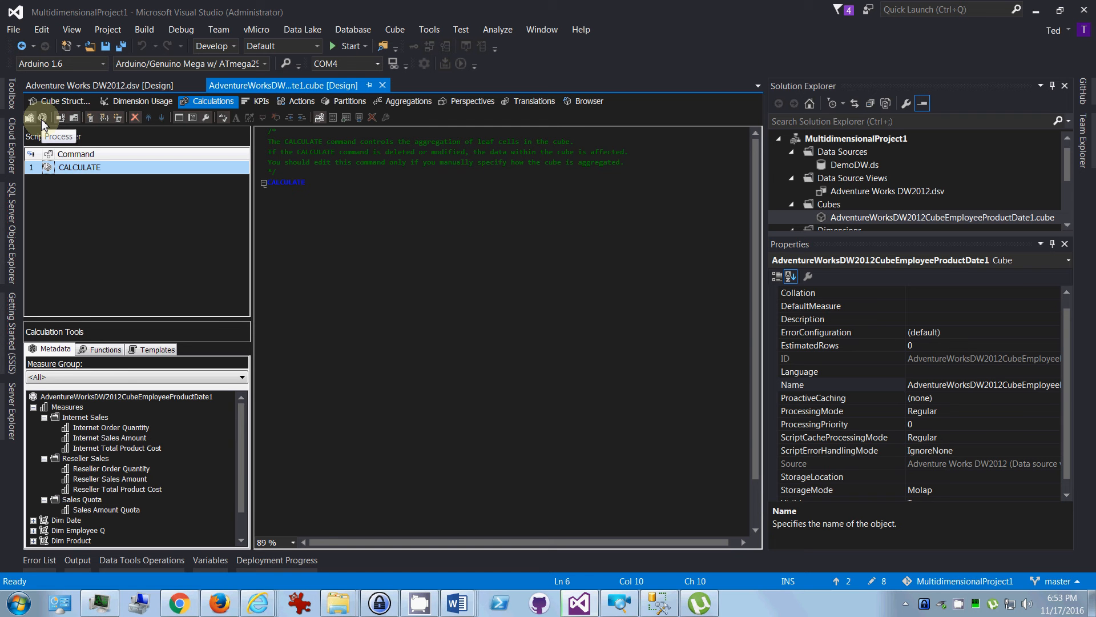
mouse_move(59, 117)
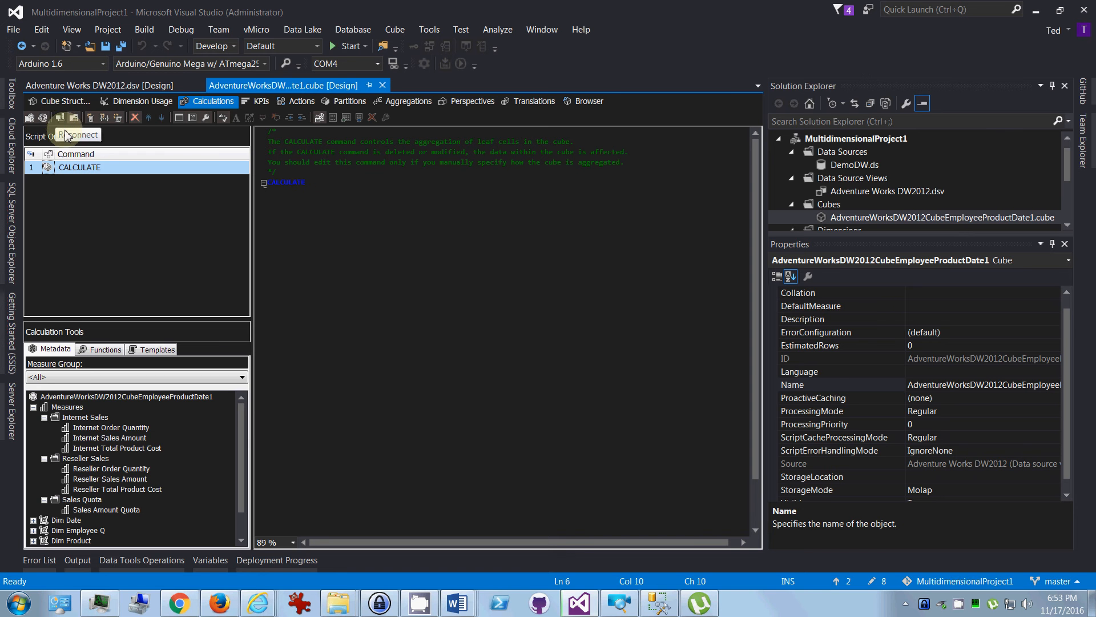
mouse_move(118, 229)
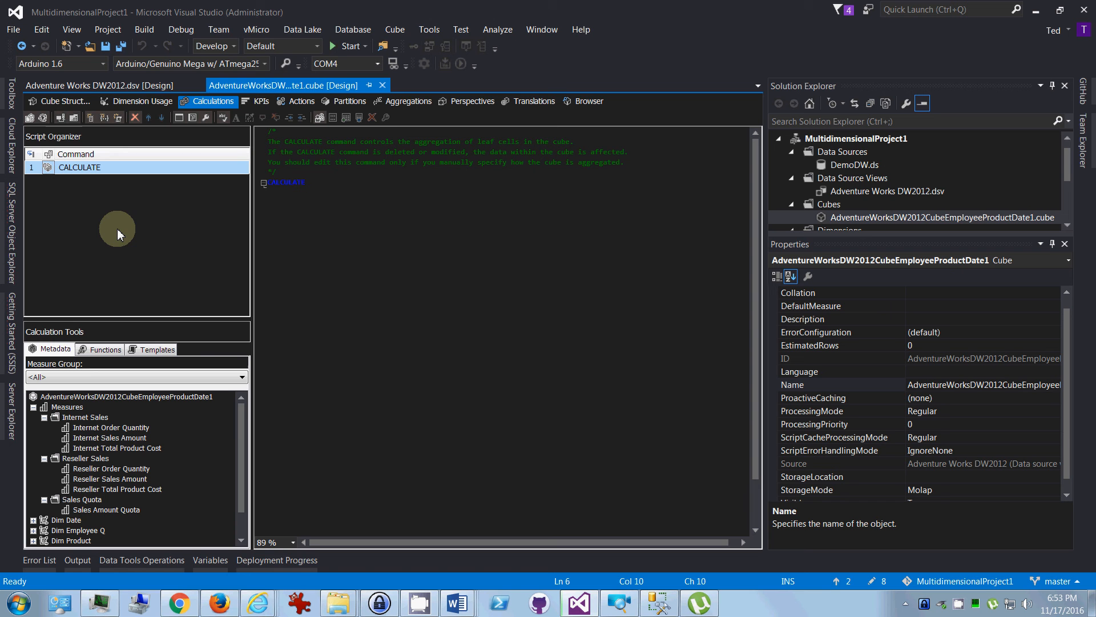
mouse_move(498, 282)
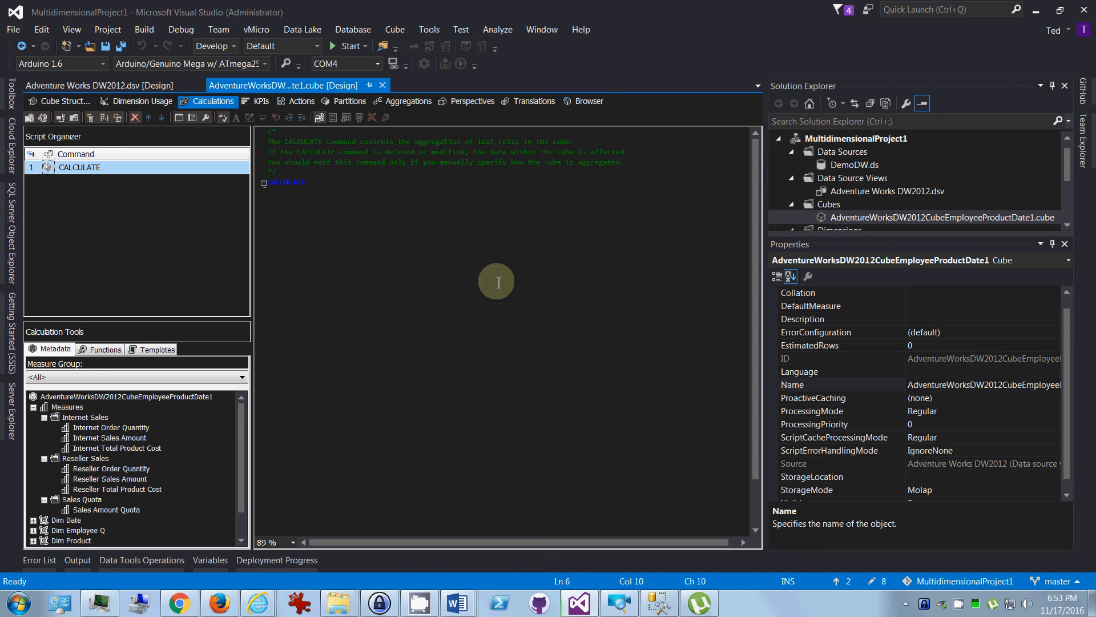
mouse_move(114, 219)
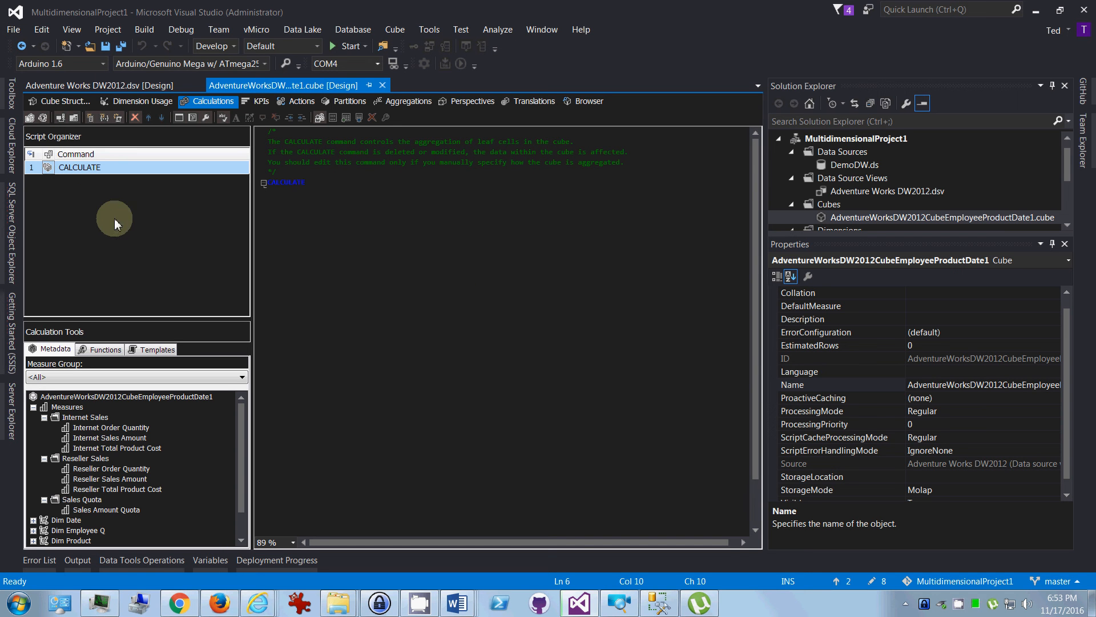
mouse_move(101, 444)
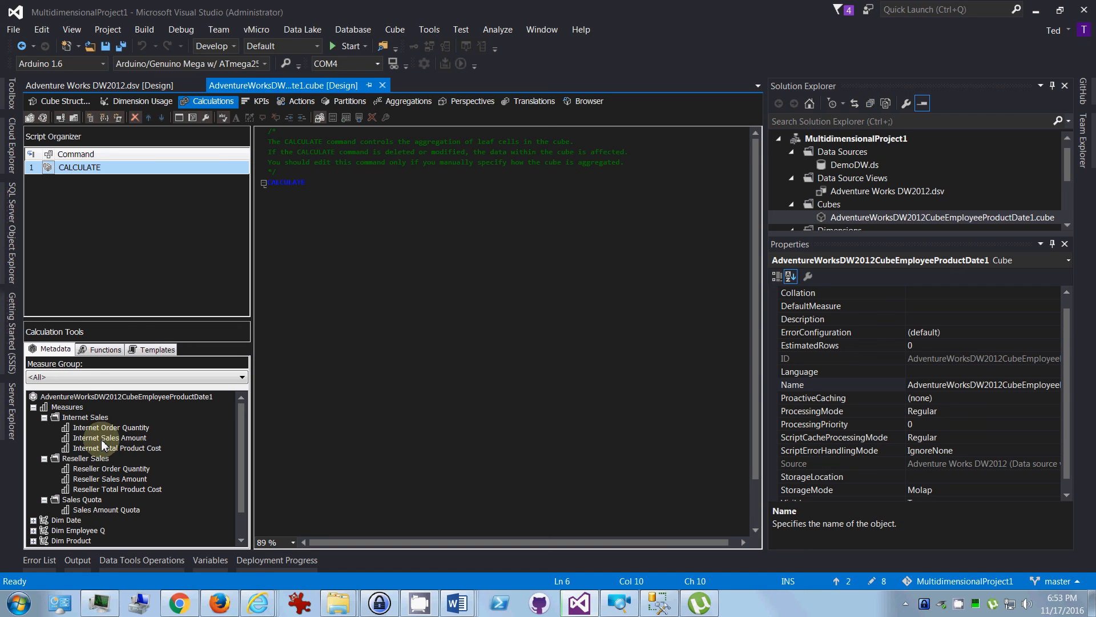
mouse_move(236, 315)
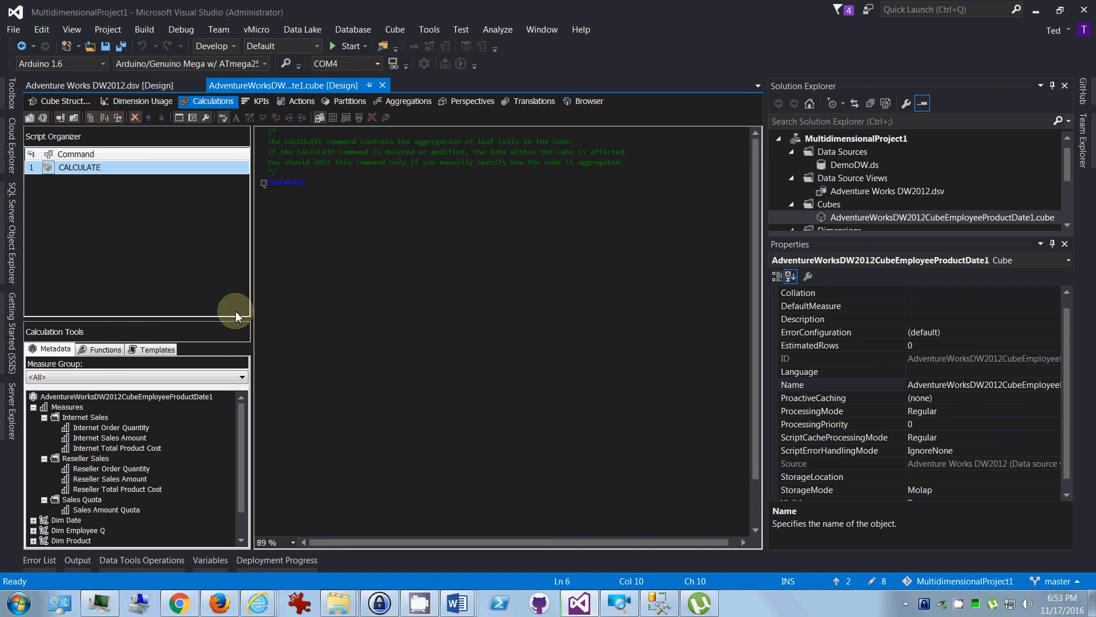